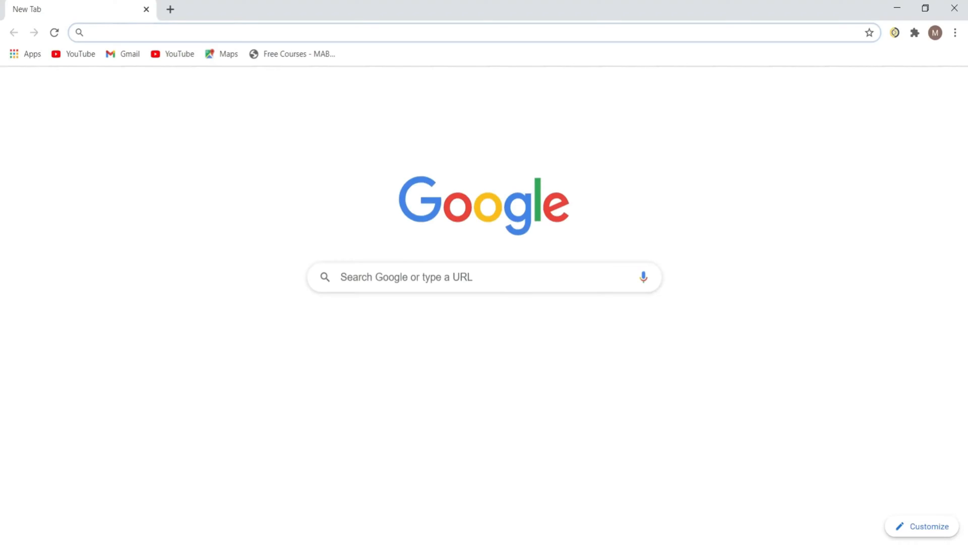
Start entering the router address 192.168.31.1 in a new Chrome tab.
type("192.")
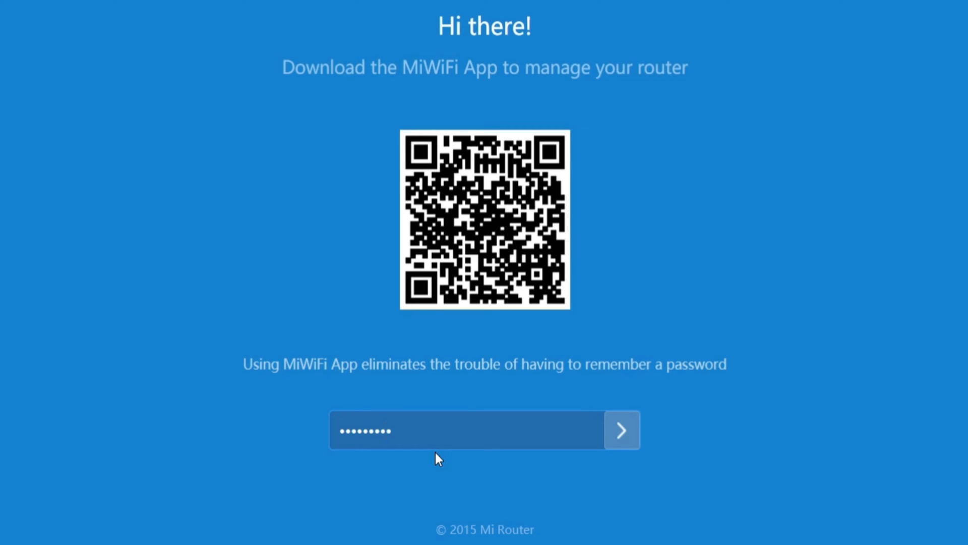
Log in to the Mi Router admin and go to the Wi-Fi settings for network MY WIFI.
left_click(622, 430)
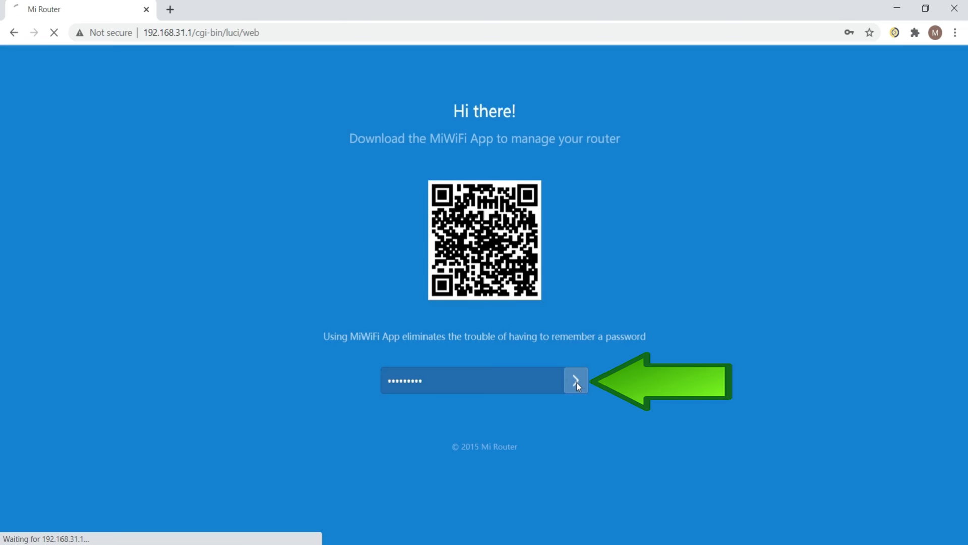
left_click(575, 380)
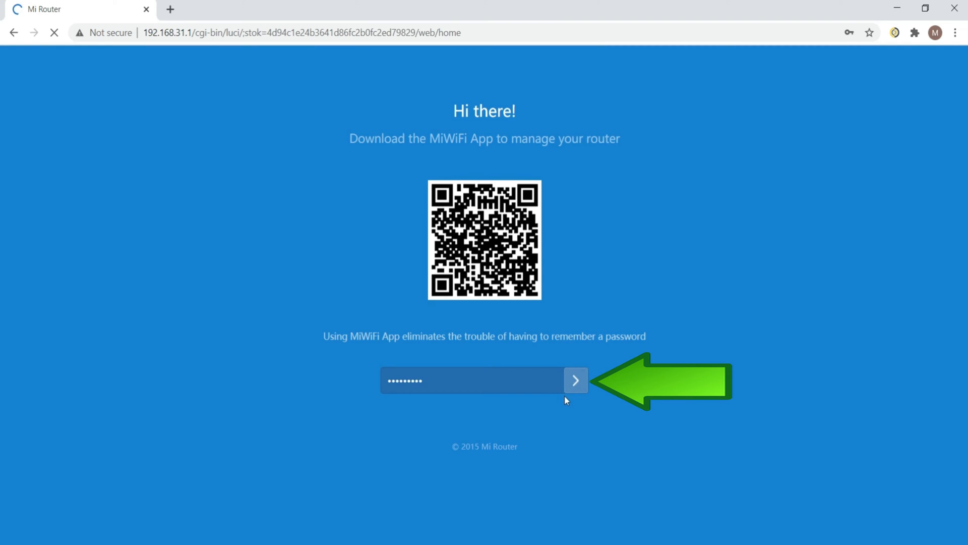
left_click(574, 380)
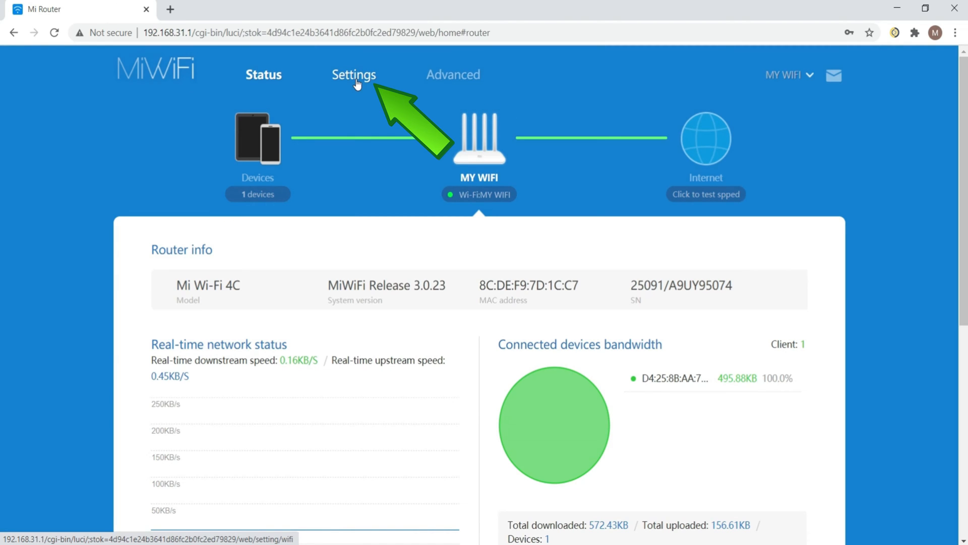
left_click(354, 75)
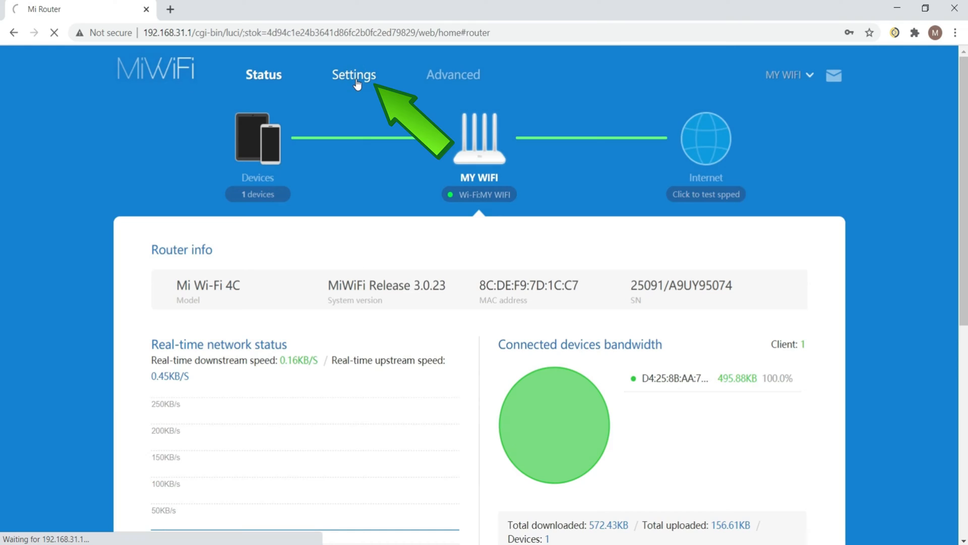
left_click(353, 74)
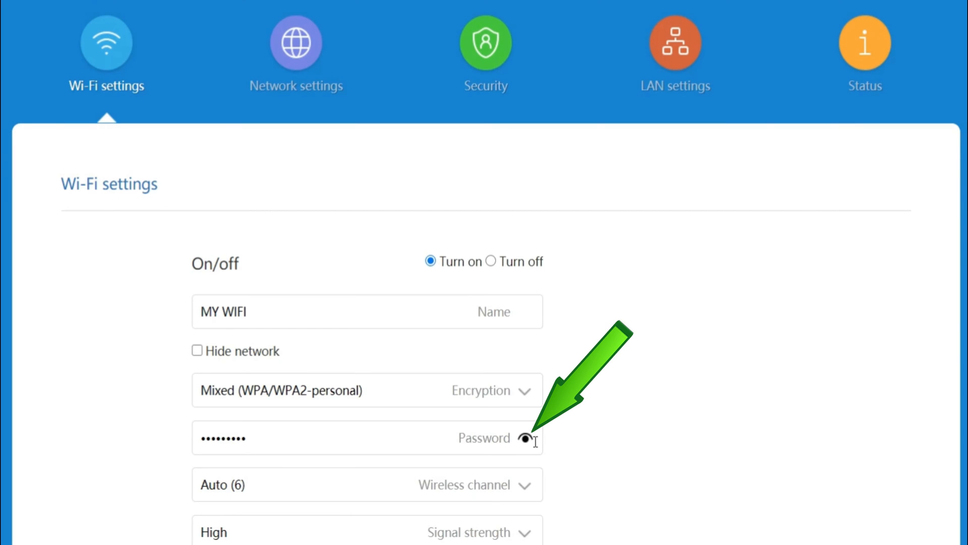
Briefly reveal the current Wi-Fi password, then mask it again.
left_click(525, 439)
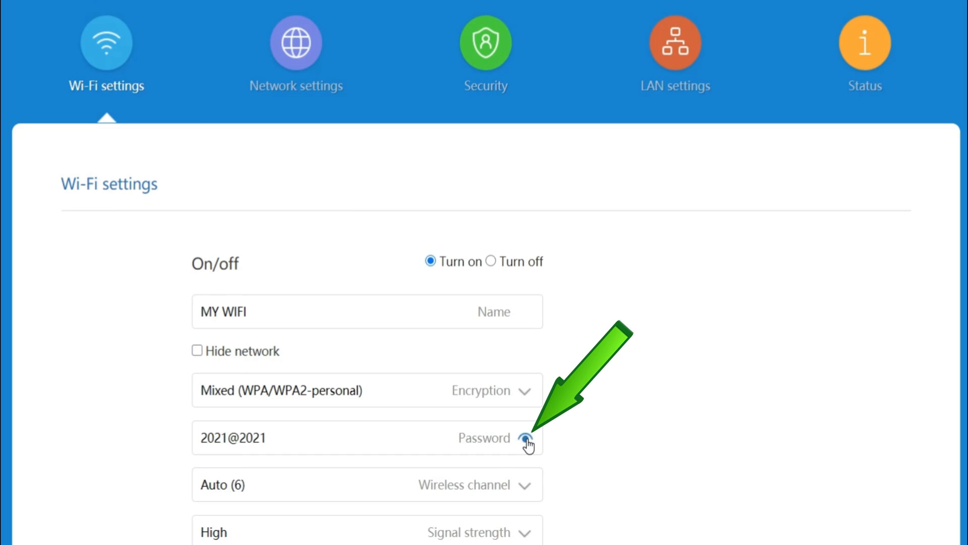
left_click(525, 437)
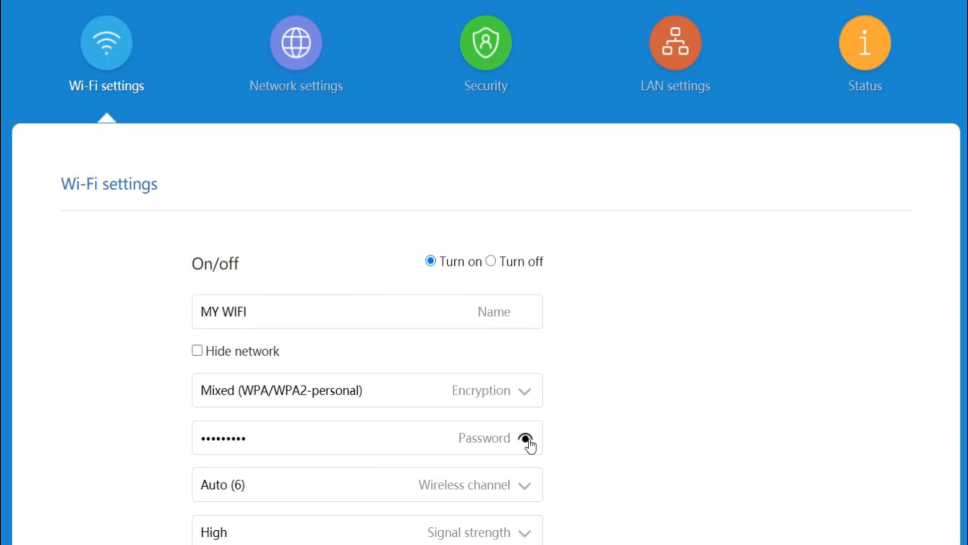
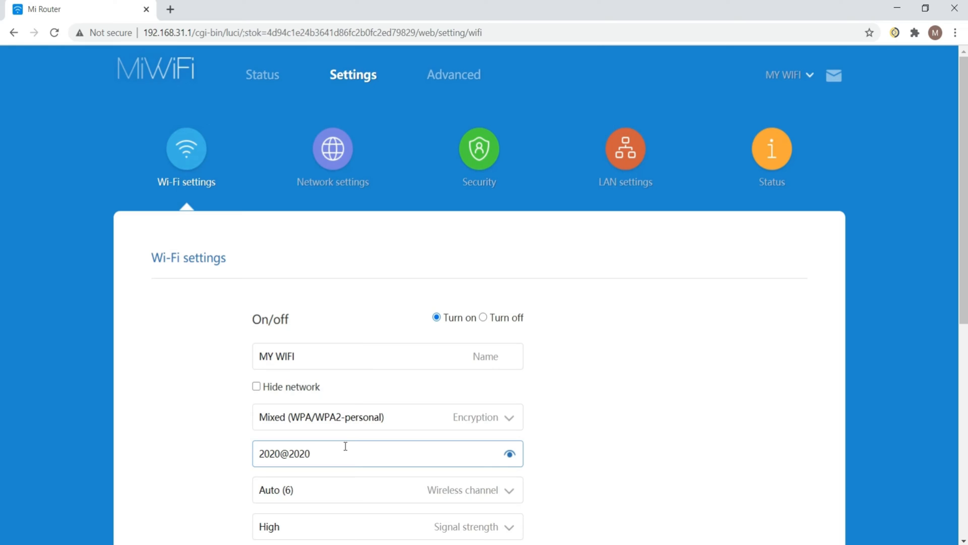
scroll("down", 3)
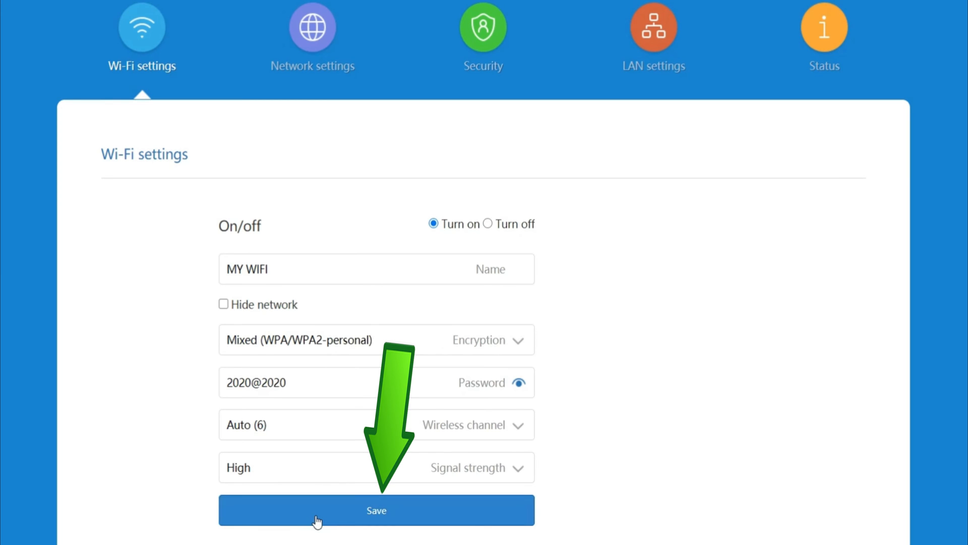
Save the Wi-Fi settings and confirm the router reboot to apply them.
left_click(376, 509)
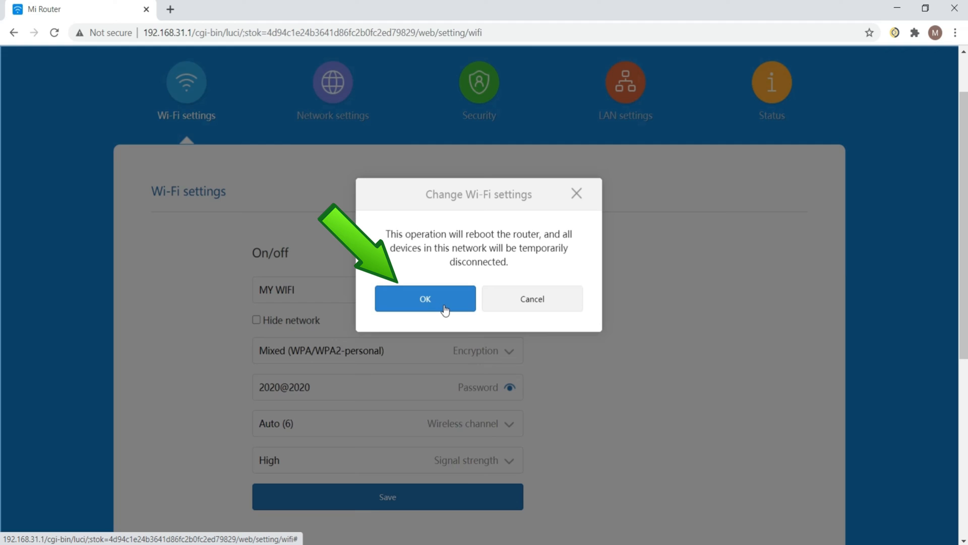
left_click(425, 298)
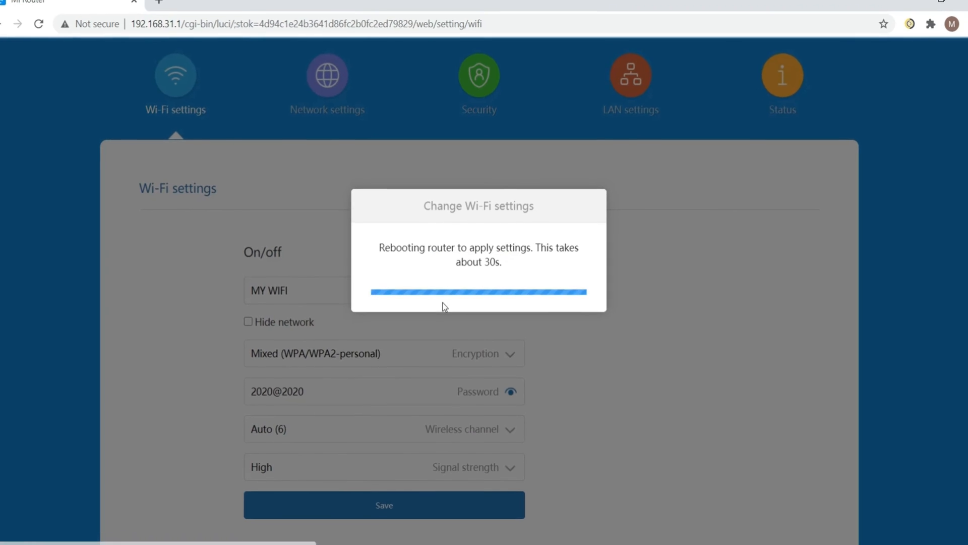